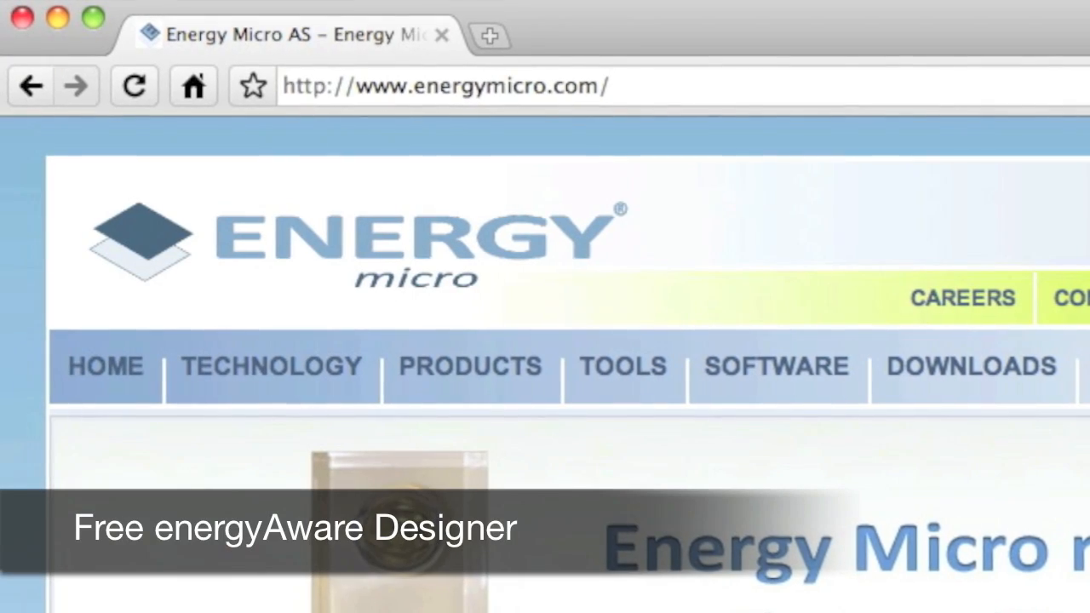
# Create a new configuration for the EFM32G200F16 (QFN32) and bring up PCNT0 settings
pyautogui.scroll(-3)
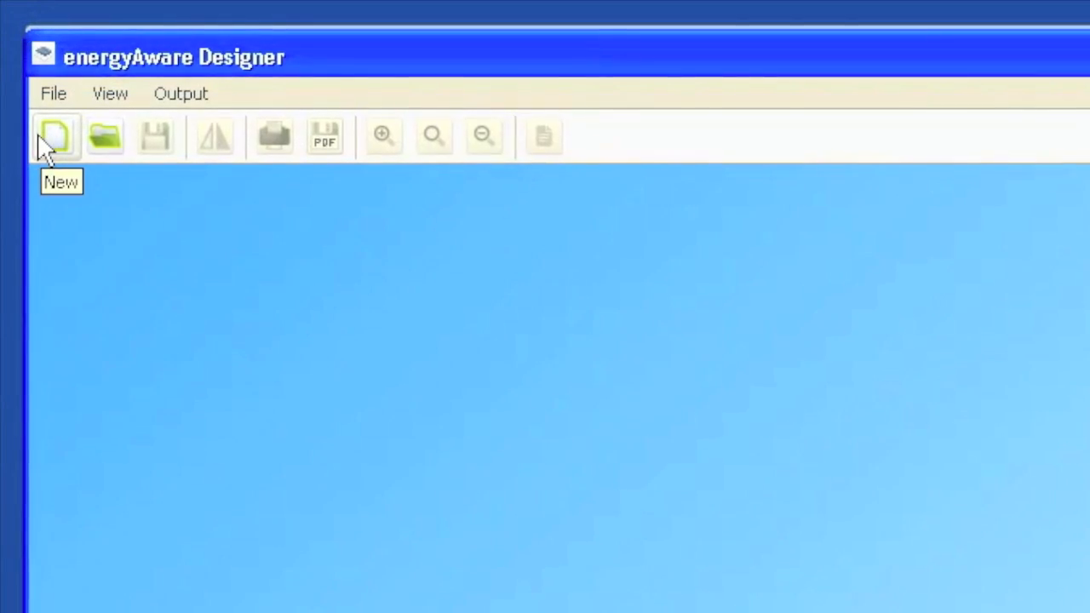
pyautogui.click(54, 136)
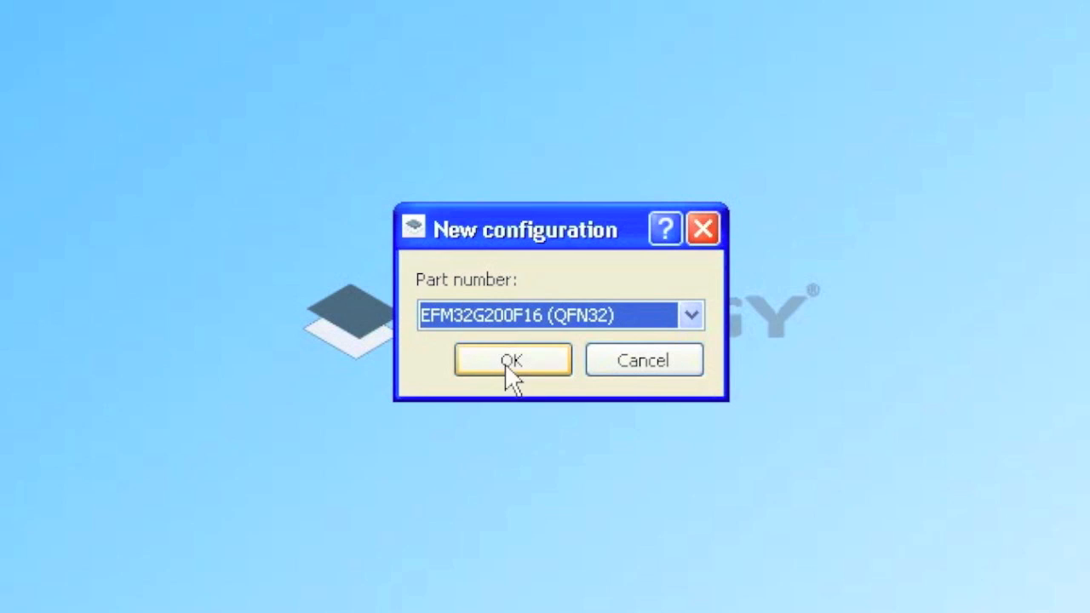
pyautogui.click(511, 360)
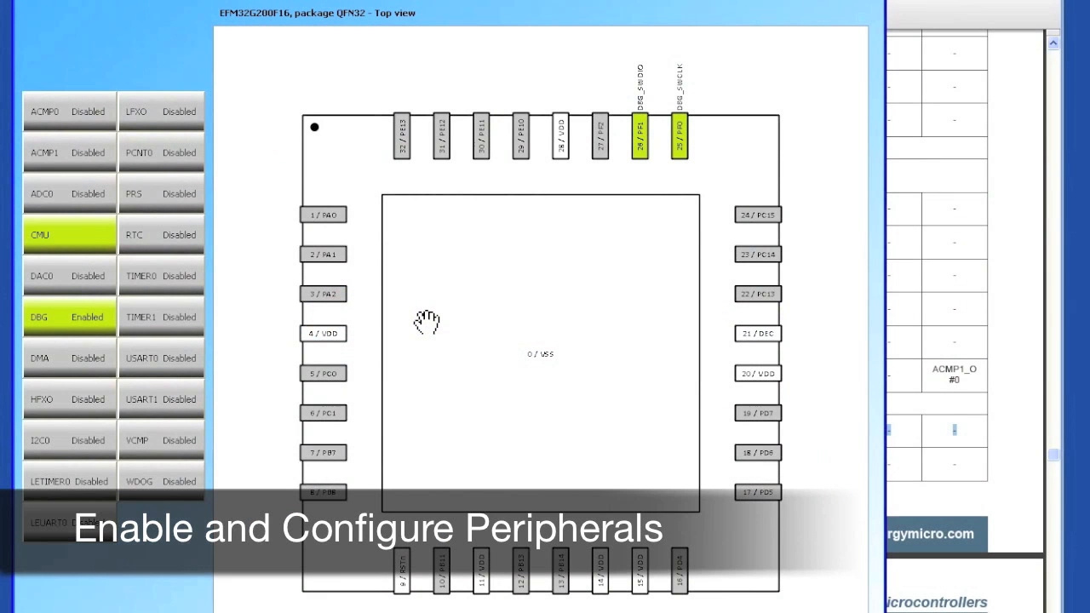
pyautogui.click(156, 153)
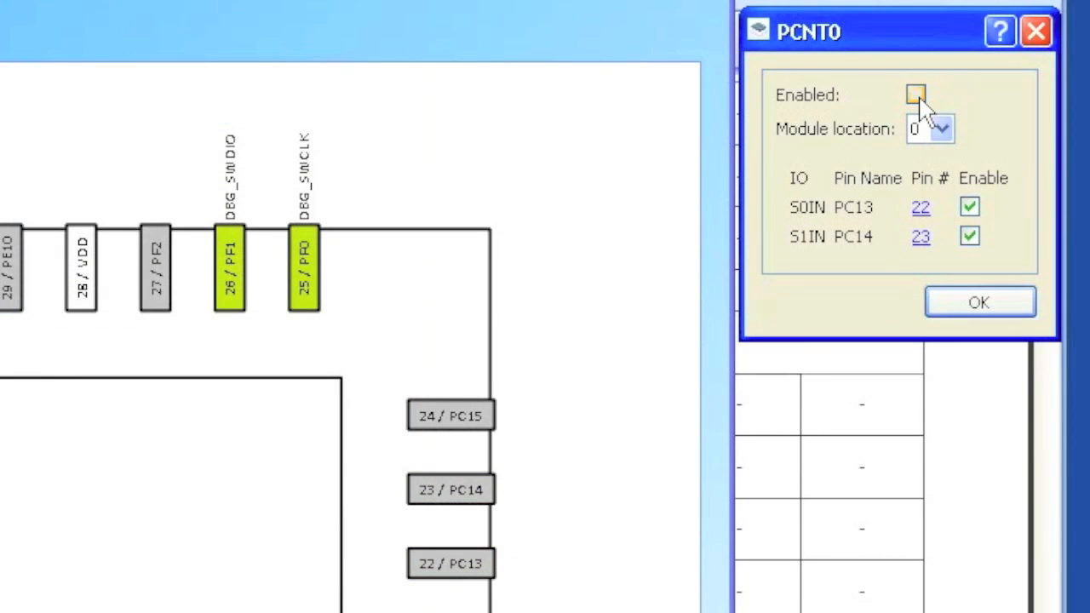
# Enable PCNT0 and TIMER1, relocating TIMER1 to location 1 (PE10–PE12) to avoid the pin clash
pyautogui.click(916, 92)
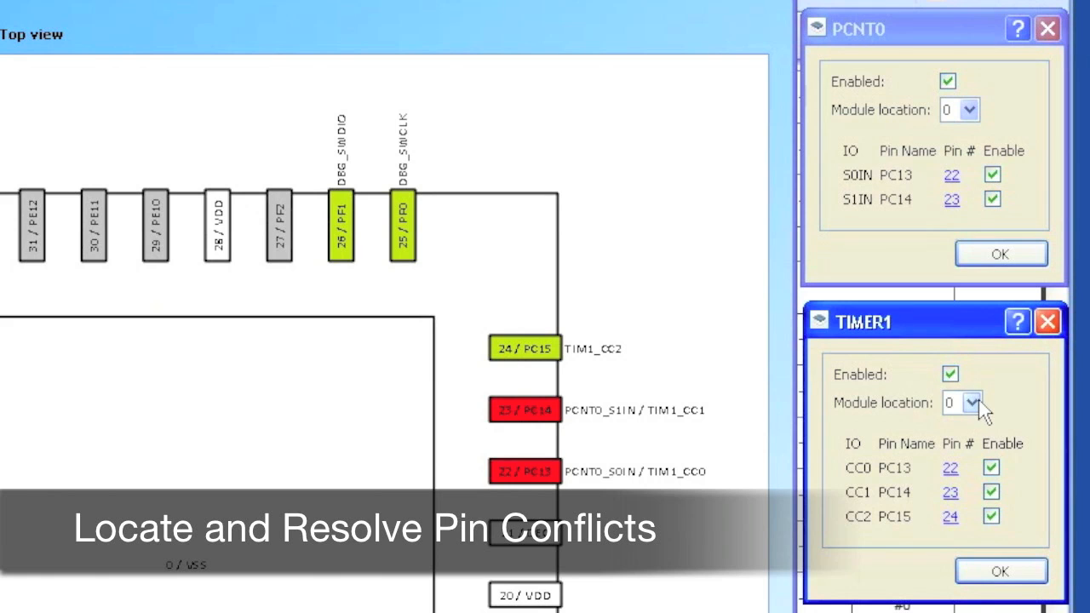
pyautogui.click(971, 401)
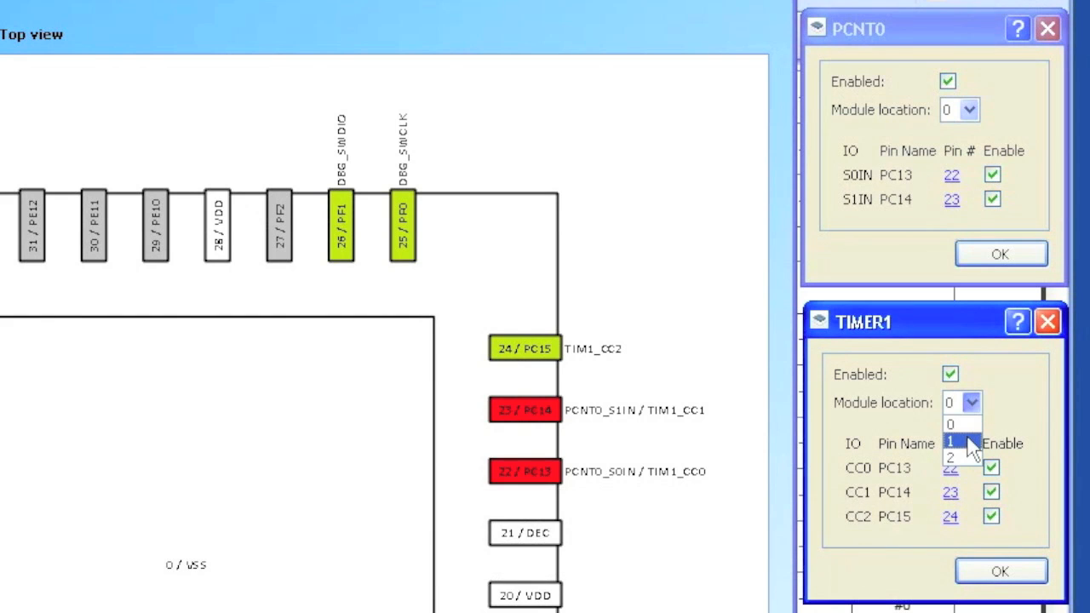
pyautogui.click(960, 436)
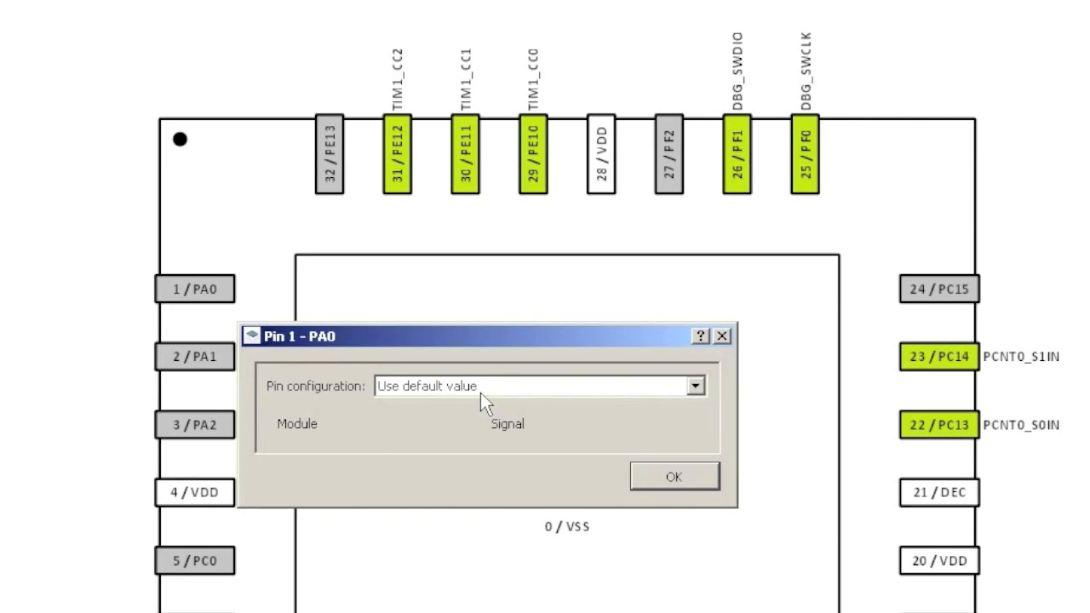
# Configure pin 1 (PA0) as a push-pull output
pyautogui.click(695, 385)
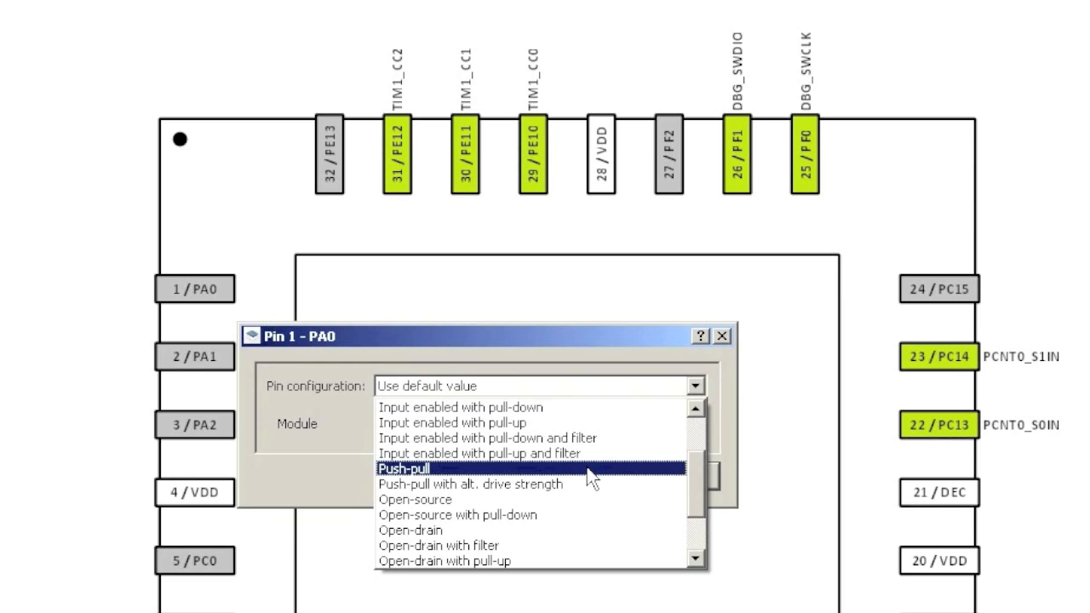
pyautogui.click(406, 466)
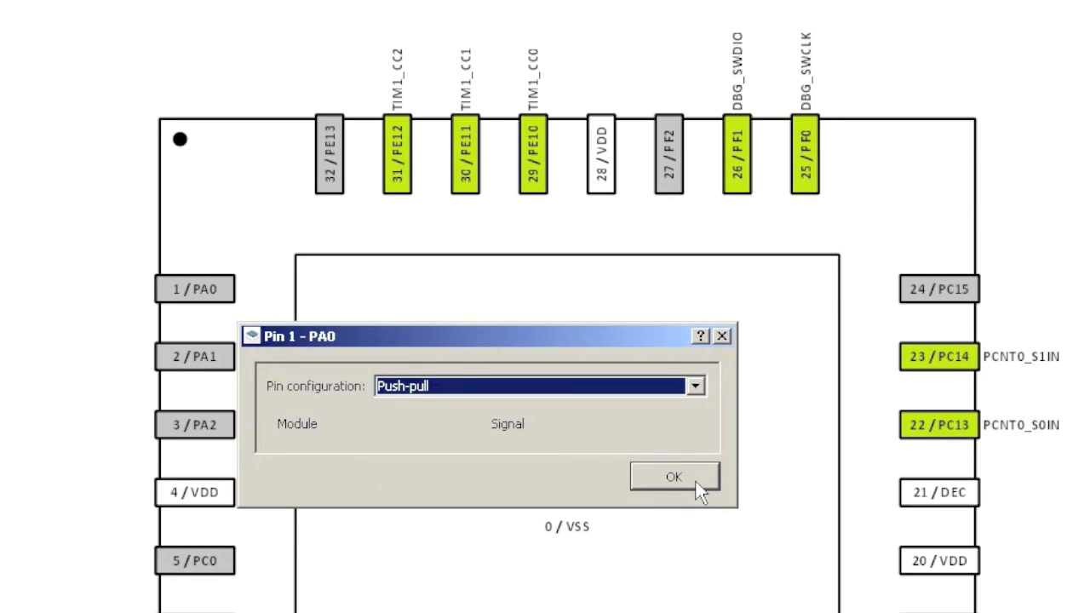
pyautogui.click(674, 477)
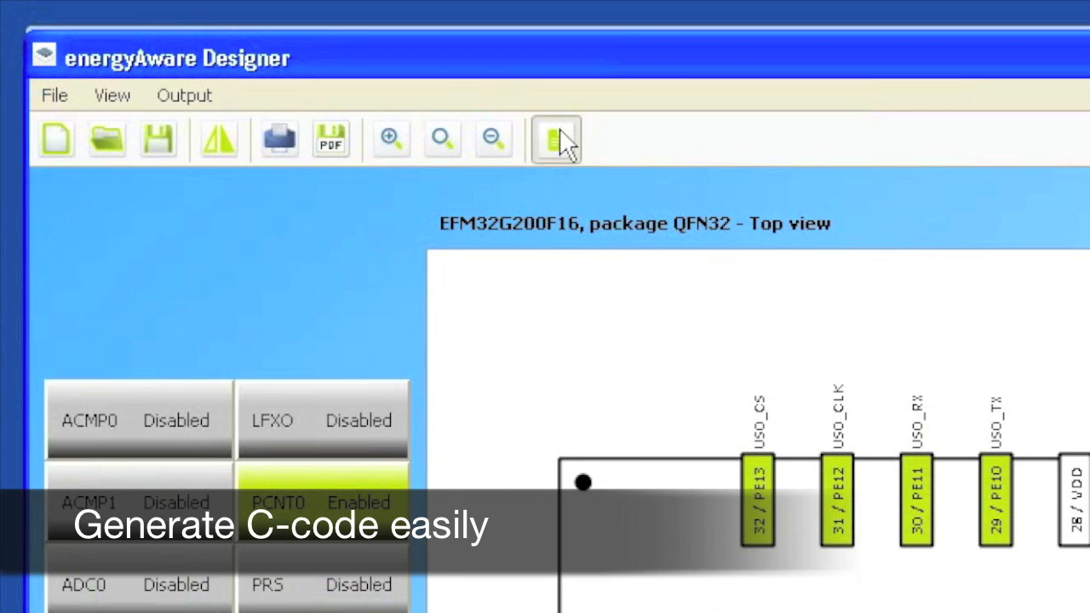
# Generate C code for the current EFM32G200F16 pin configuration
pyautogui.click(554, 138)
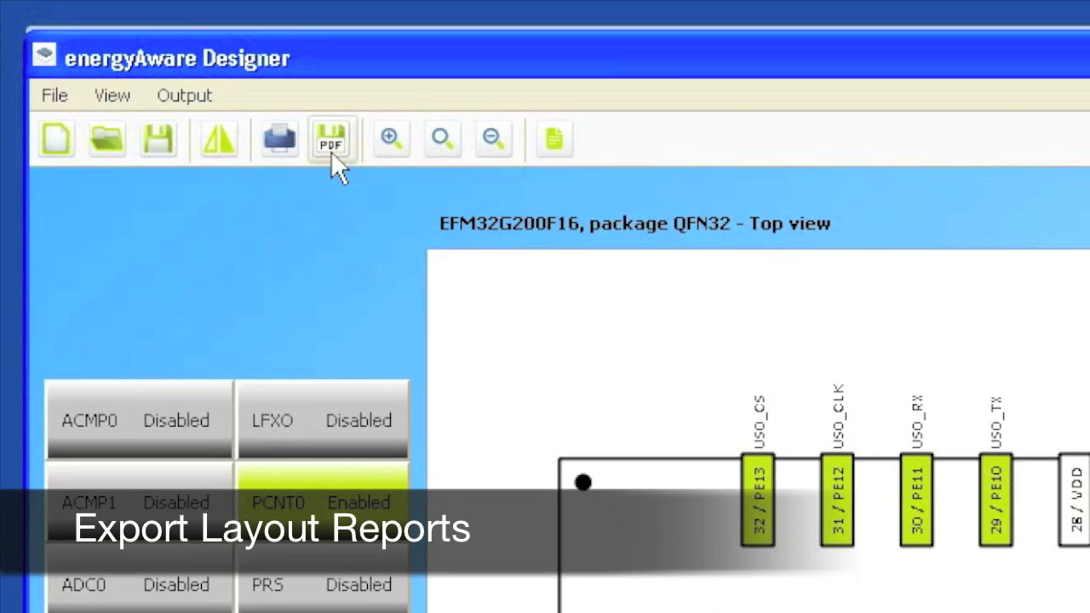
# Export the pin layout report as a PDF, opening it in Adobe Acrobat Pro
pyautogui.click(330, 139)
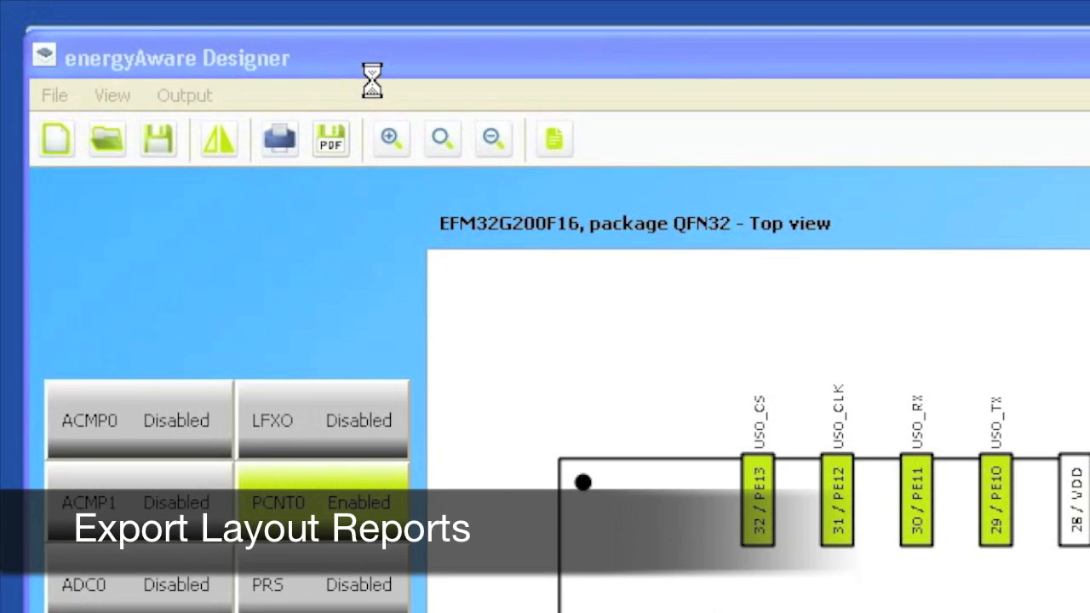
pyautogui.click(330, 138)
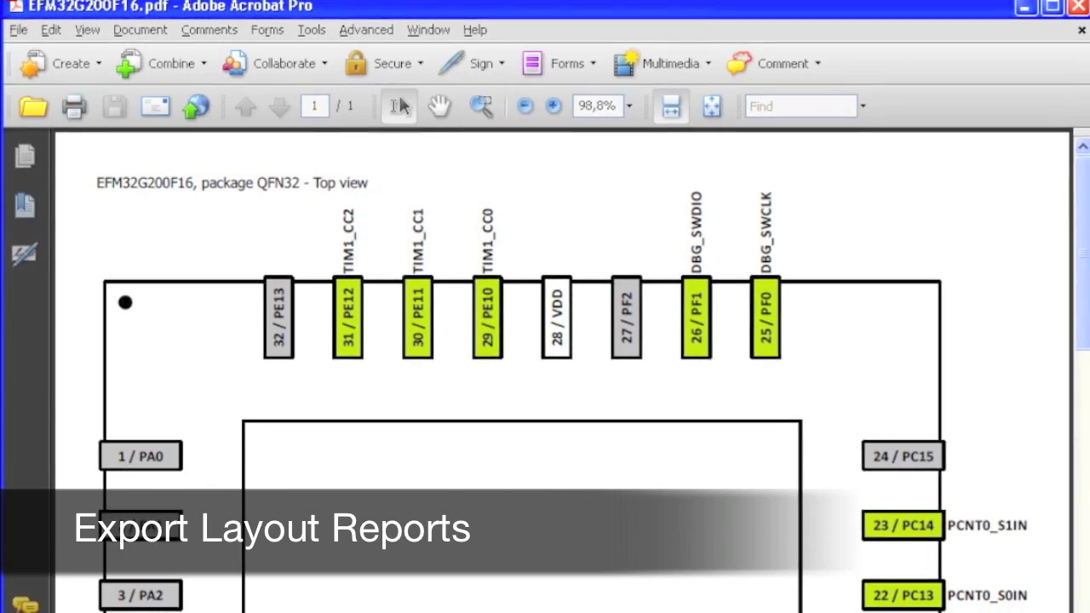